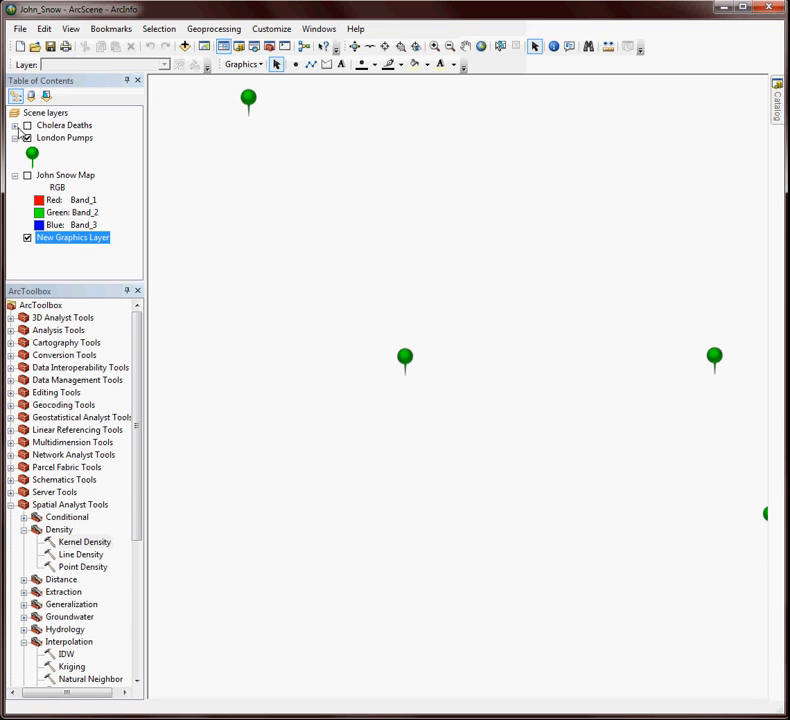
- Switch on the Cholera Deaths layer so the death points show with the pumps
click(28, 124)
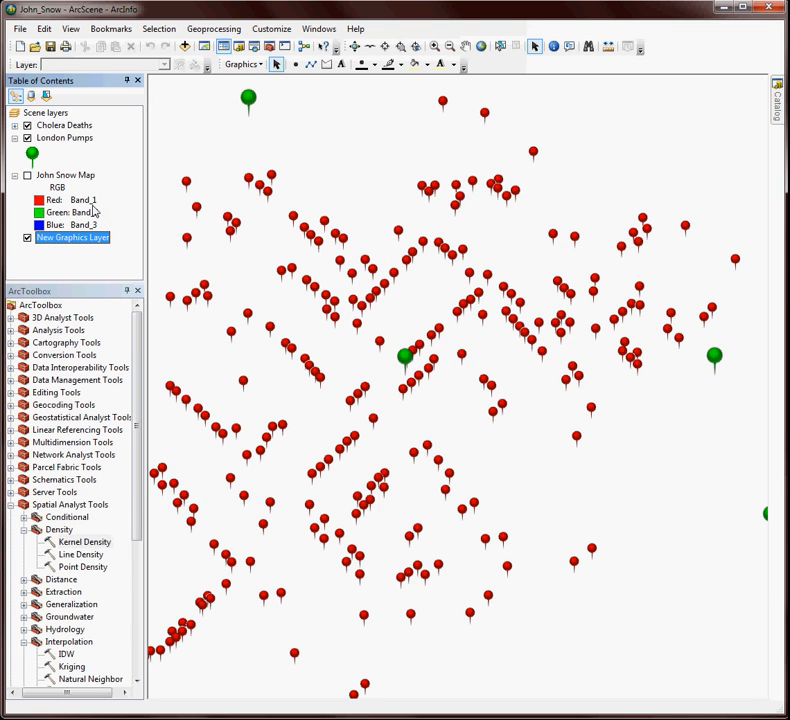
mouse_move(90, 210)
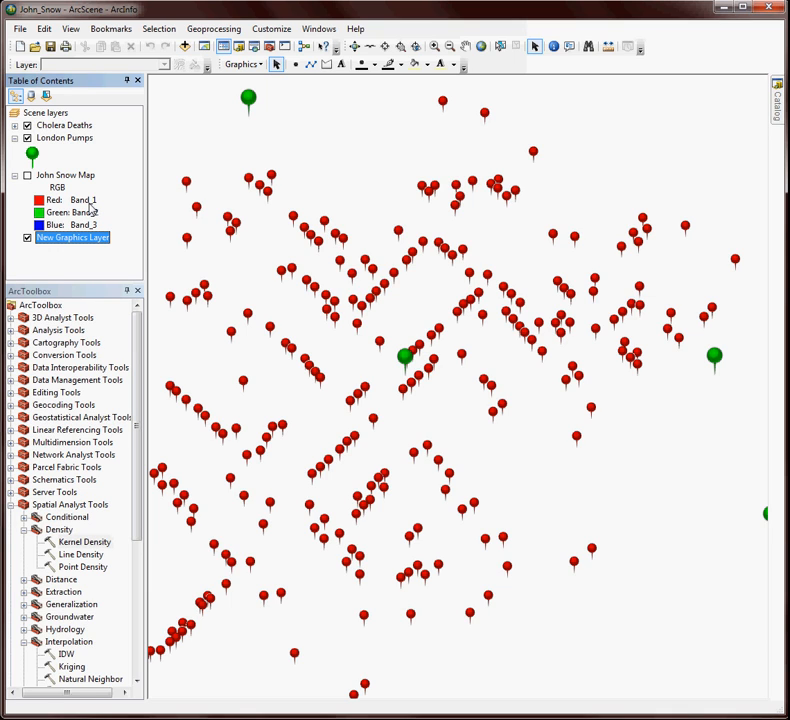
mouse_move(64, 144)
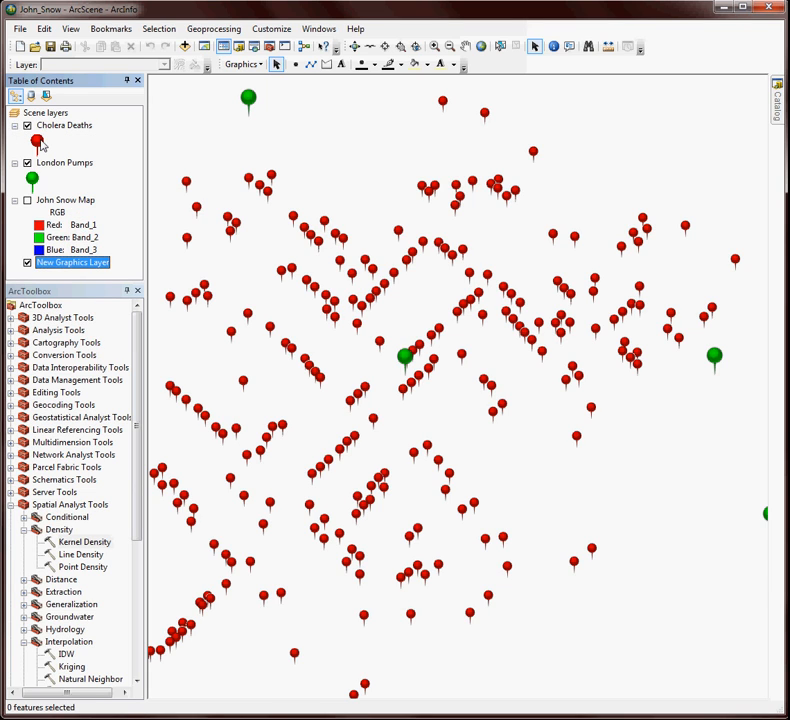
- Leave the death-point symbol unchanged and switch on the John Snow Map layer
click(32, 140)
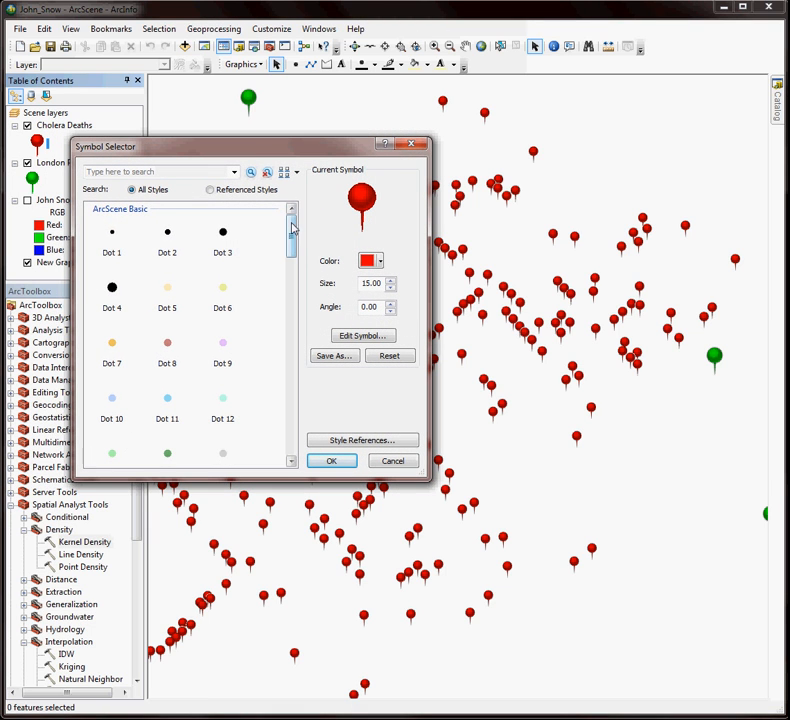
scroll(down, 3)
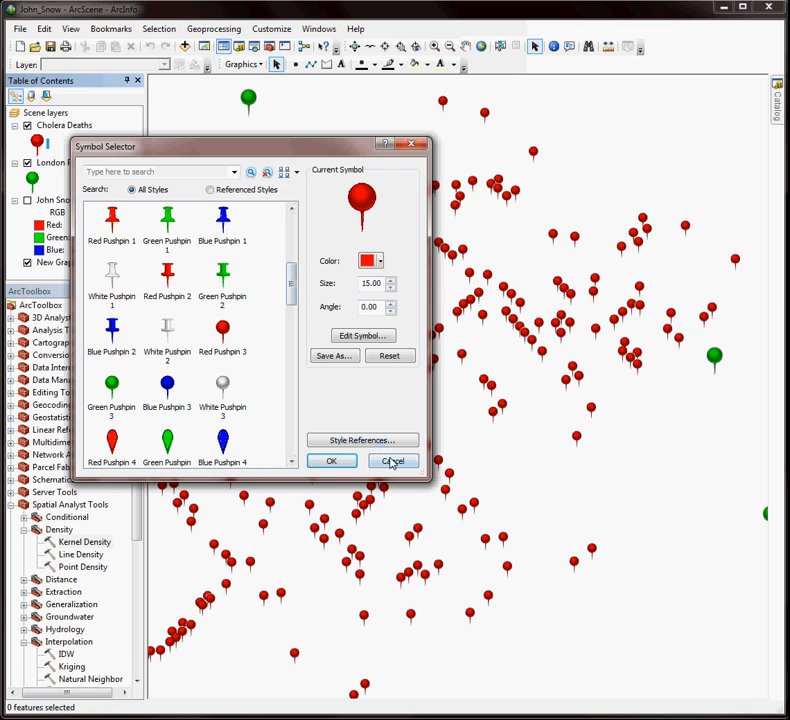
click(392, 460)
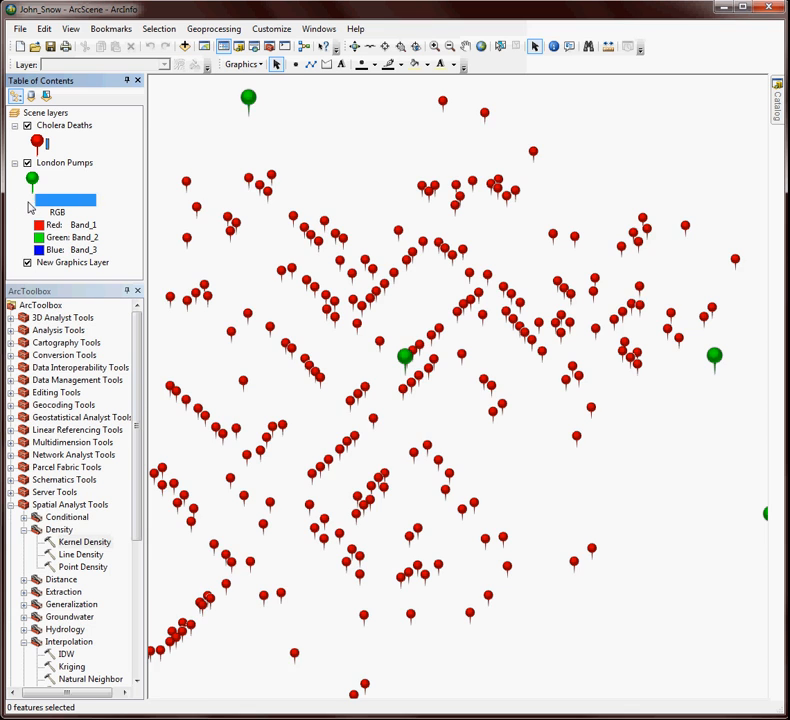
click(28, 200)
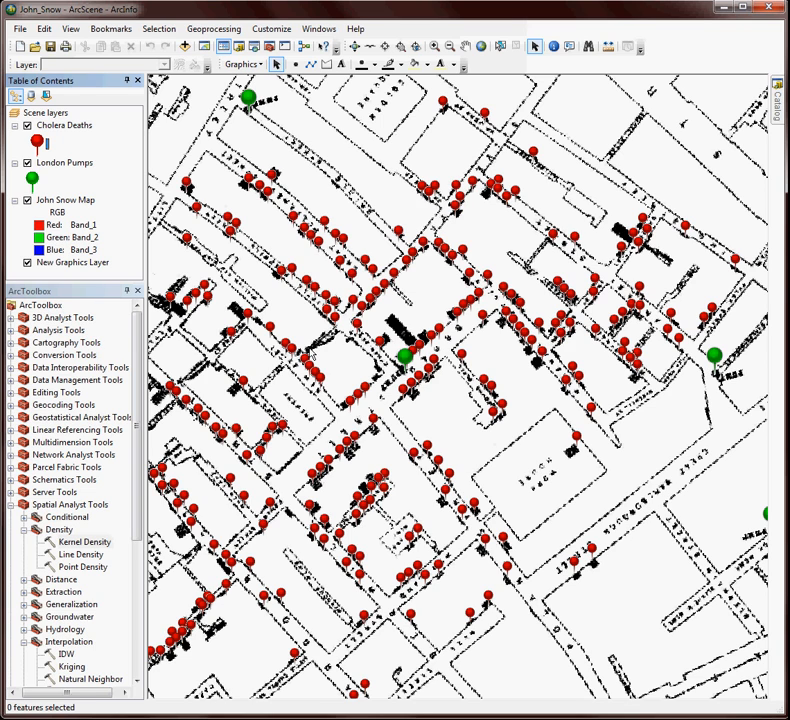
right_click(62, 124)
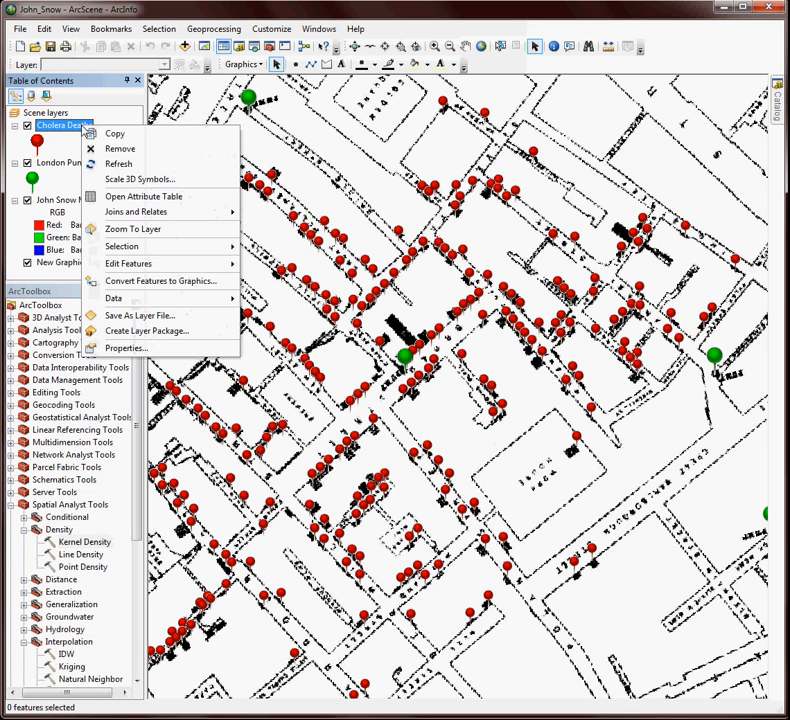
click(144, 196)
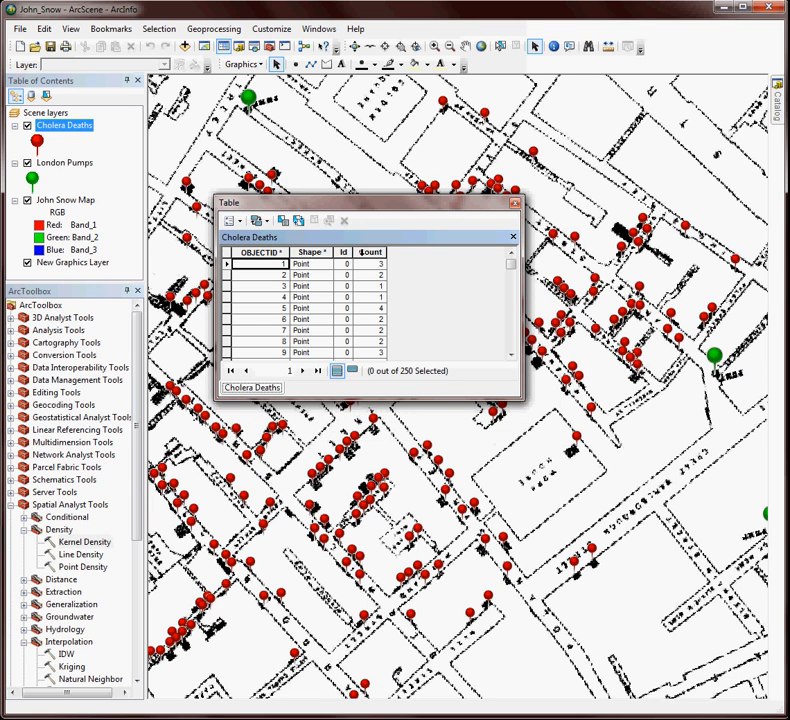
click(370, 252)
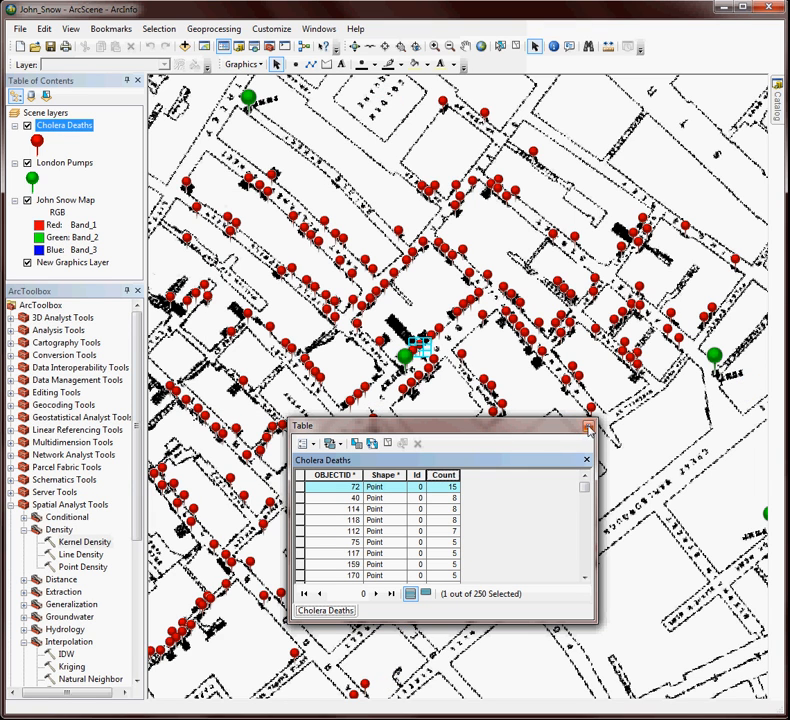
click(588, 428)
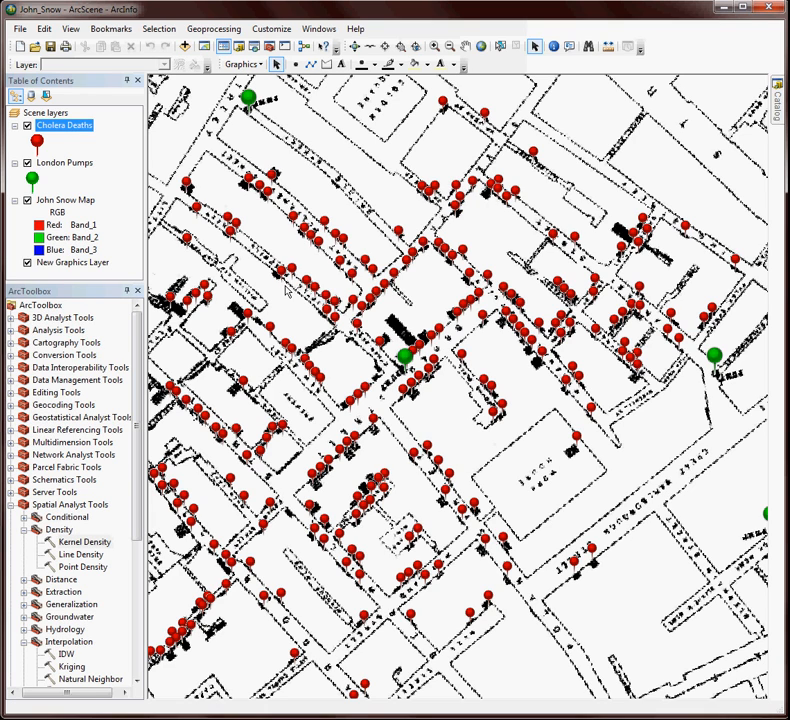
mouse_move(128, 530)
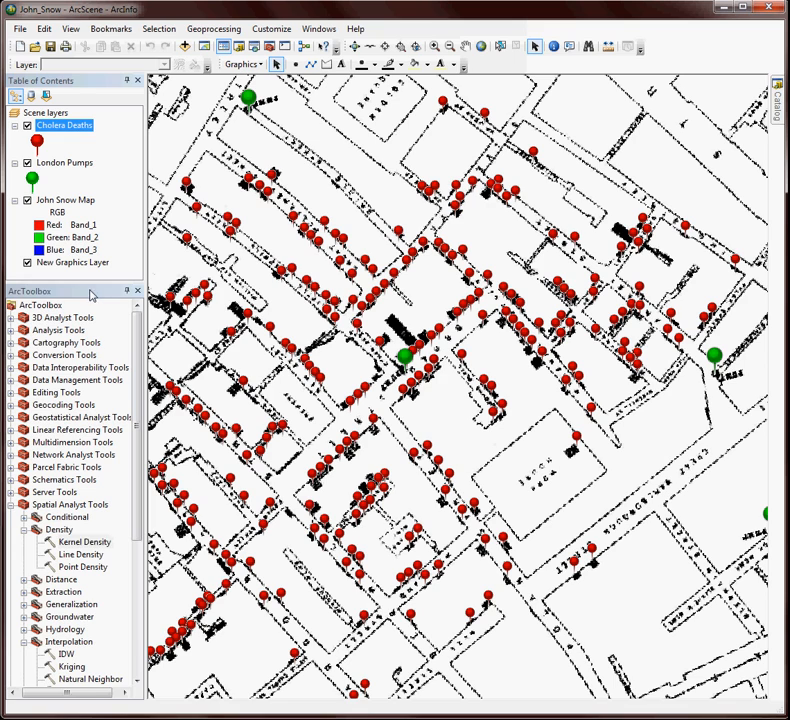
- Launch the Kernel Density tool from Spatial Analyst Tools > Density
click(84, 540)
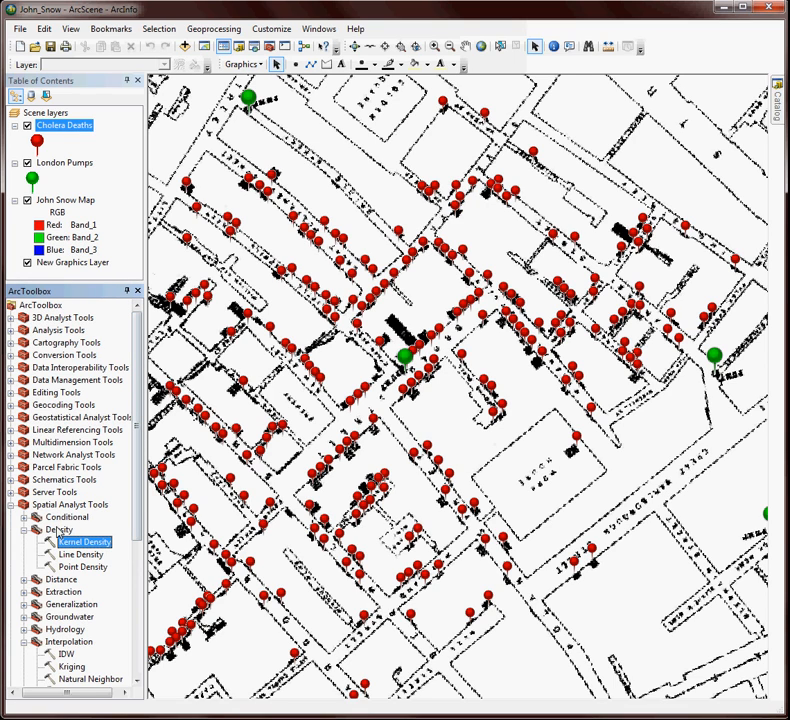
mouse_move(104, 522)
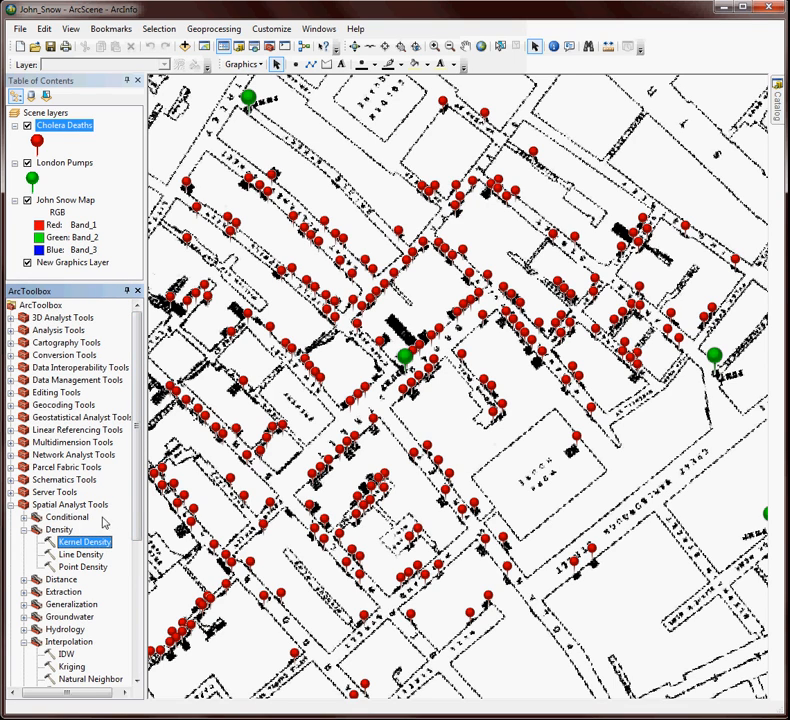
scroll(down, 3)
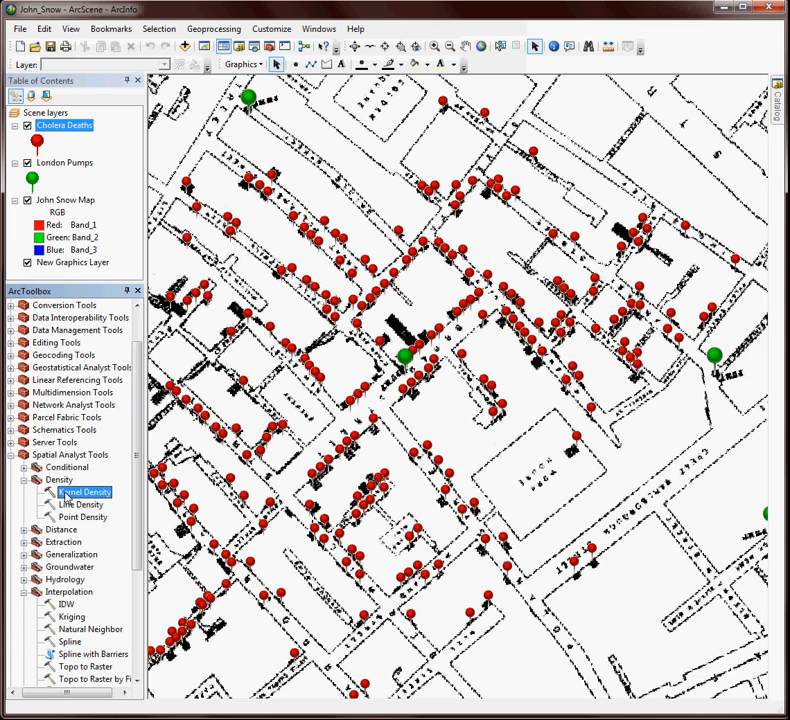
double_click(82, 492)
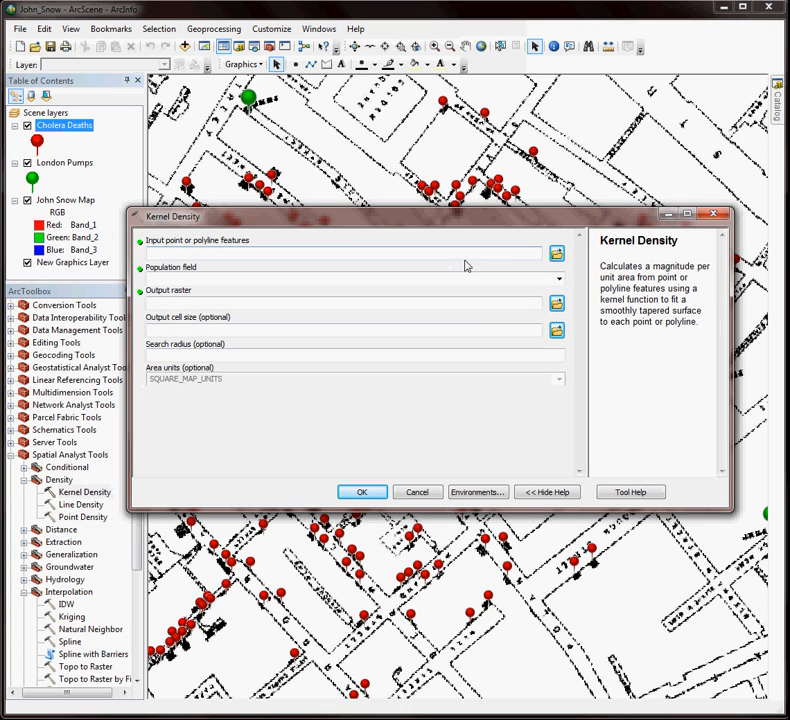
- Set Chollera_Deaths from John_Snow.gdb as input features with Count as population field
click(344, 252)
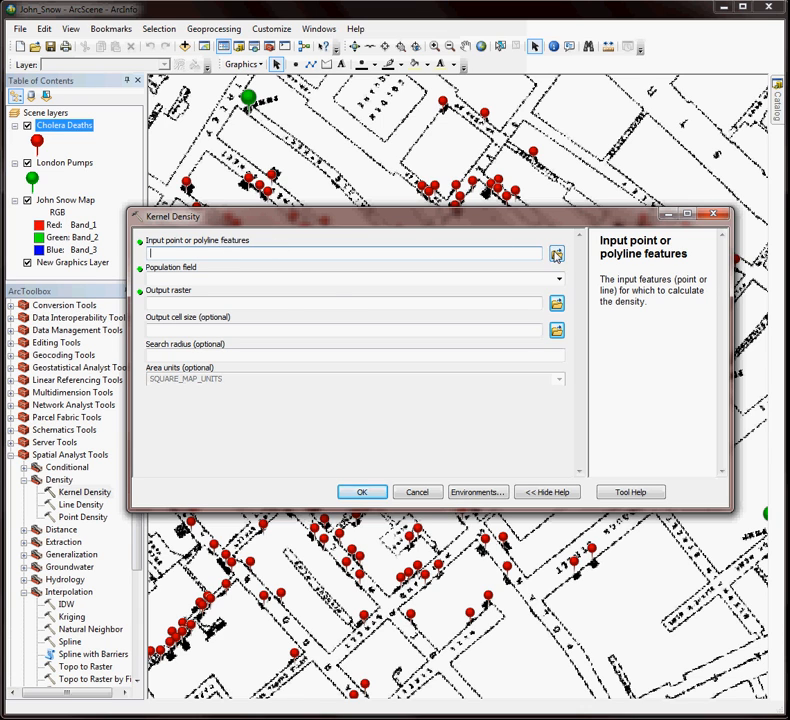
click(556, 254)
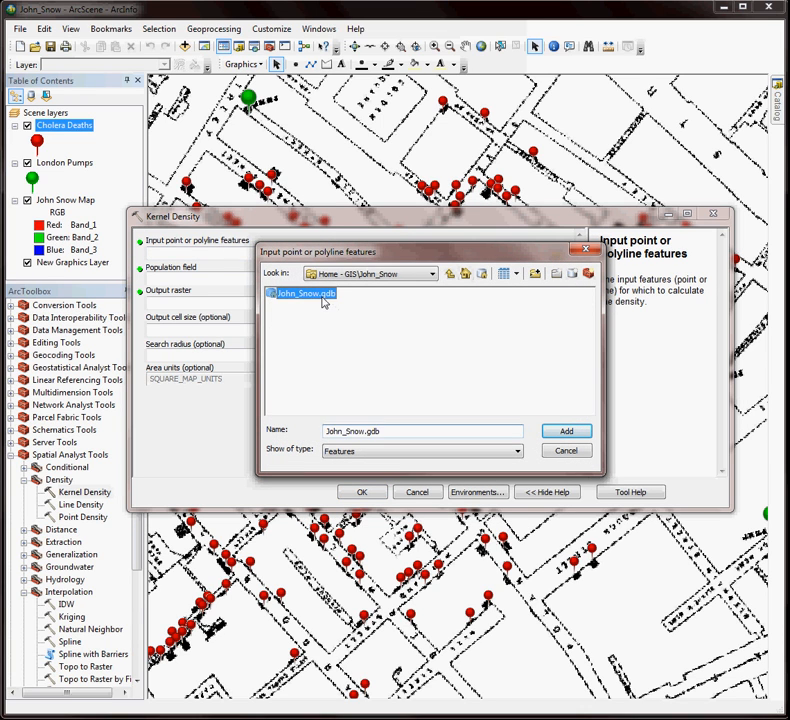
double_click(304, 292)
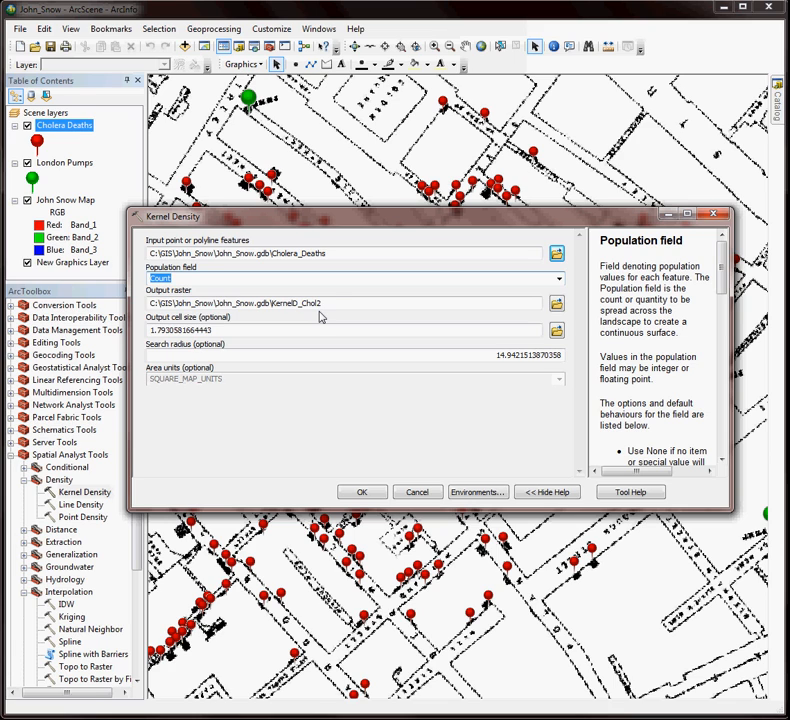
click(340, 304)
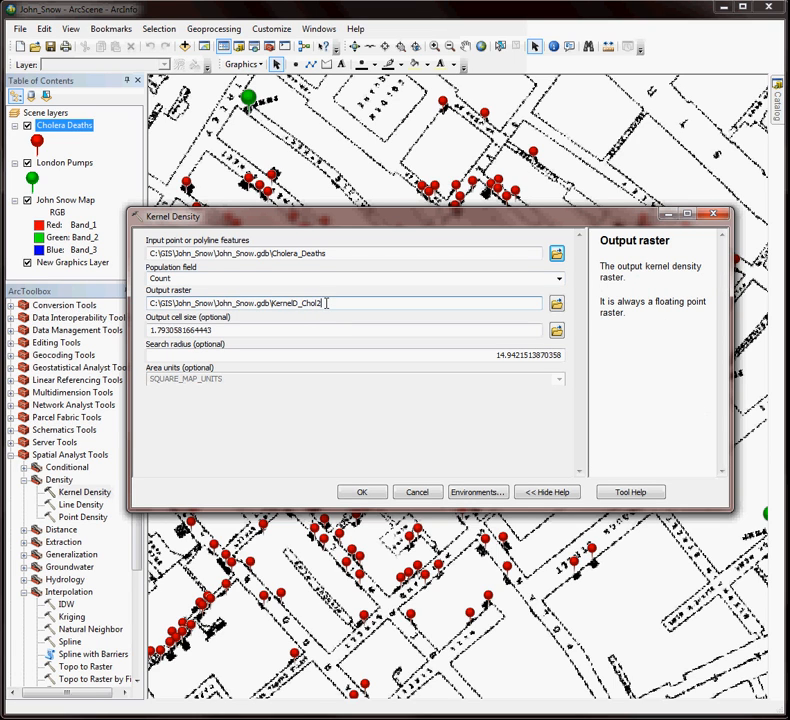
- Name the output raster kd2, set the cell size and search radius 30, and run it
double_click(296, 304)
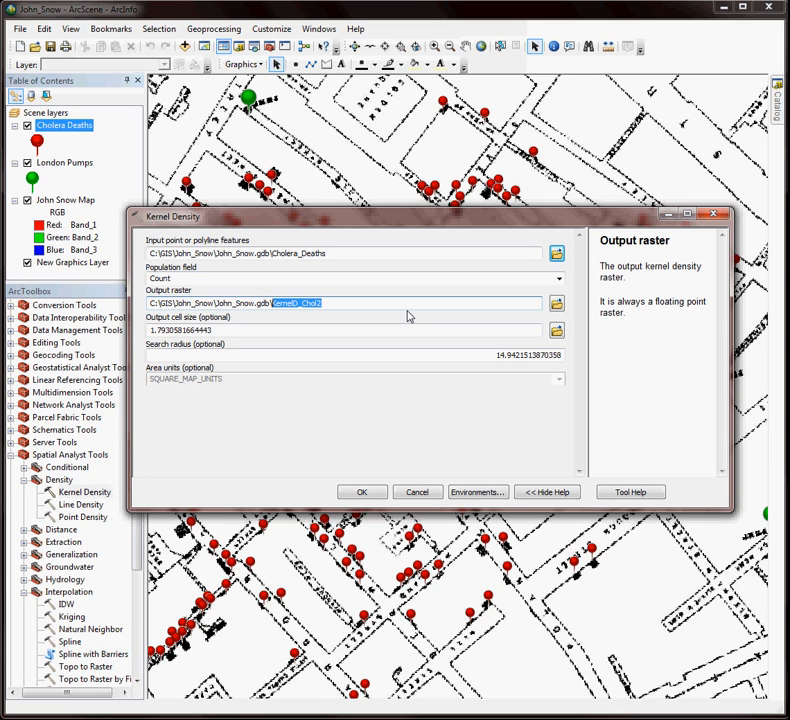
text(kd)
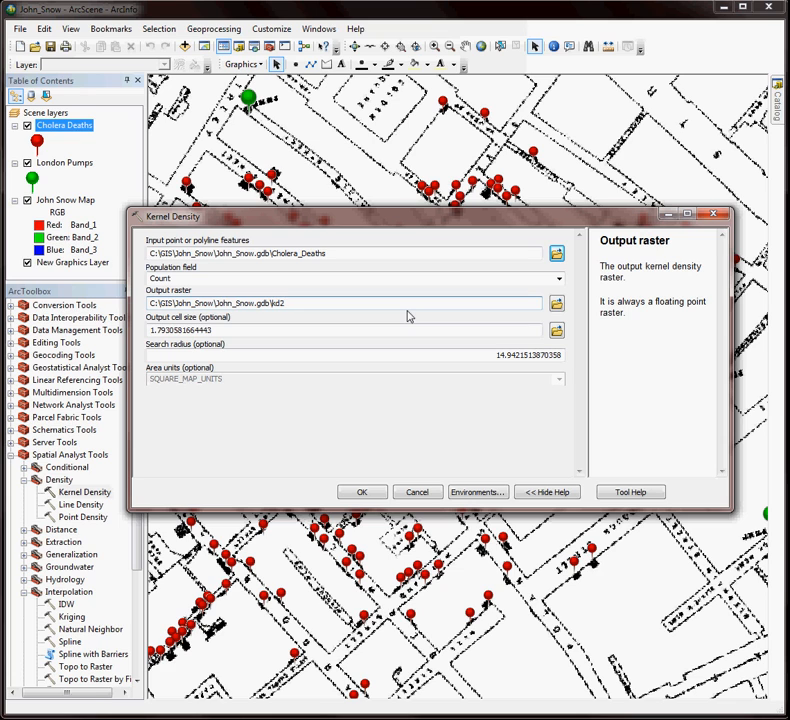
click(340, 330)
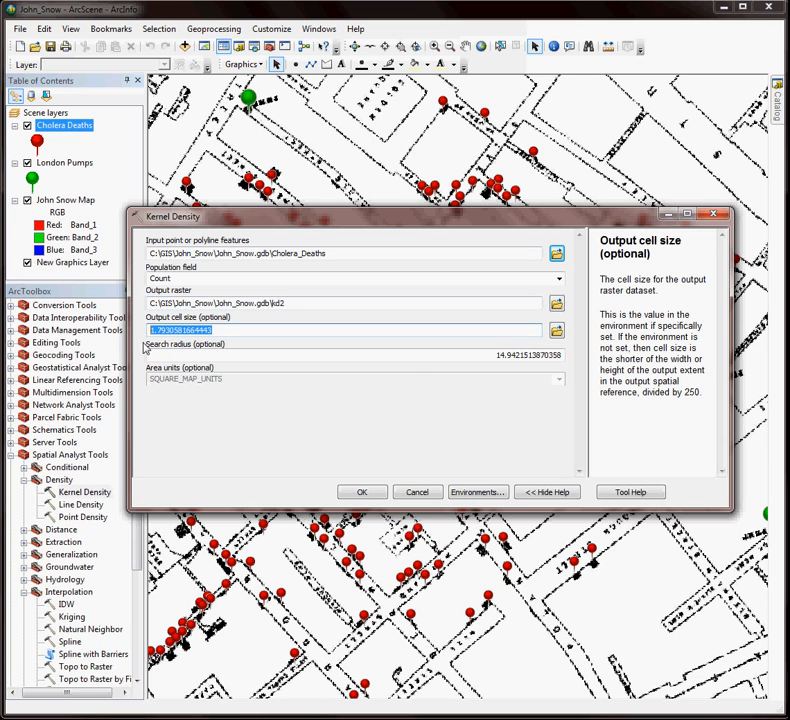
mouse_move(410, 378)
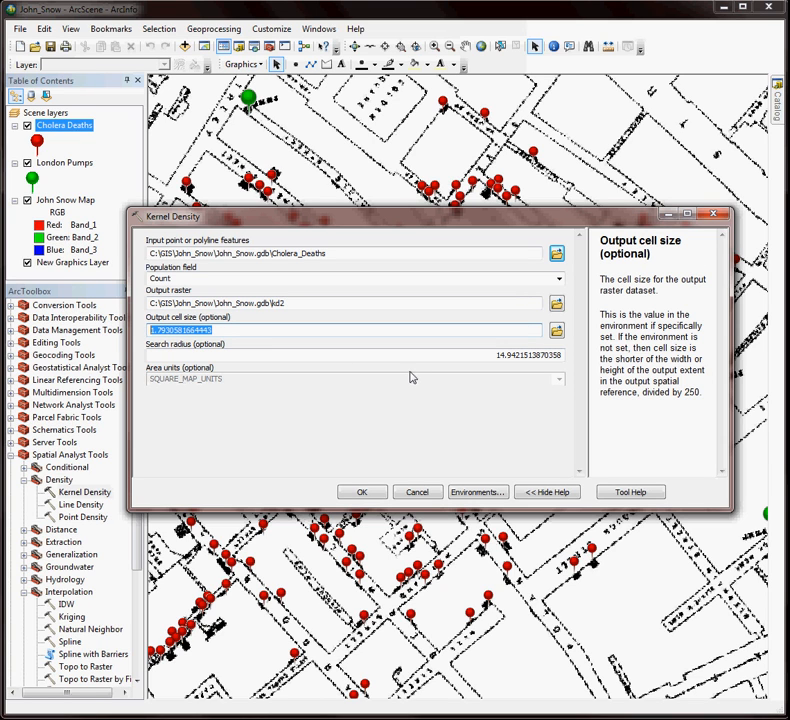
text(21)
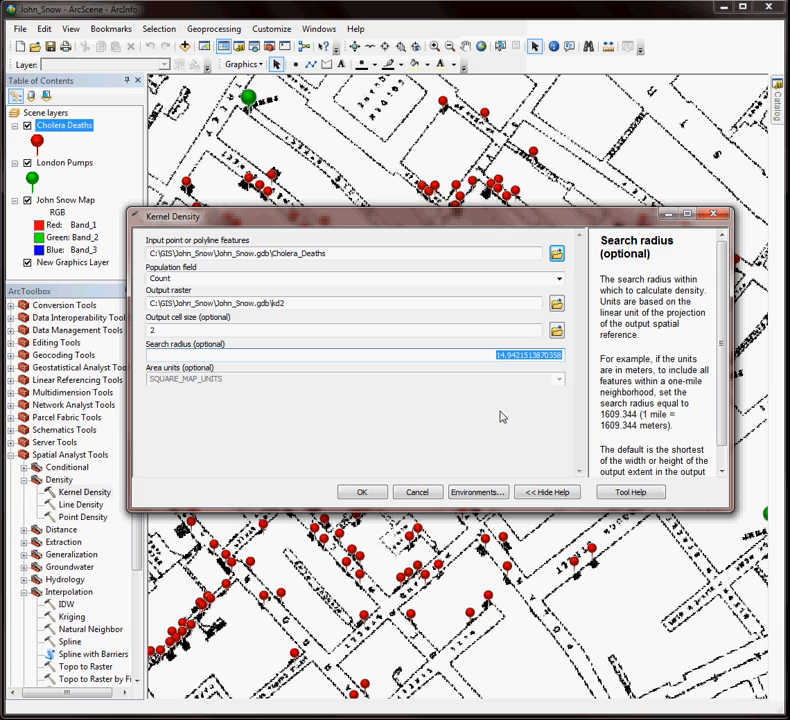
text(50)
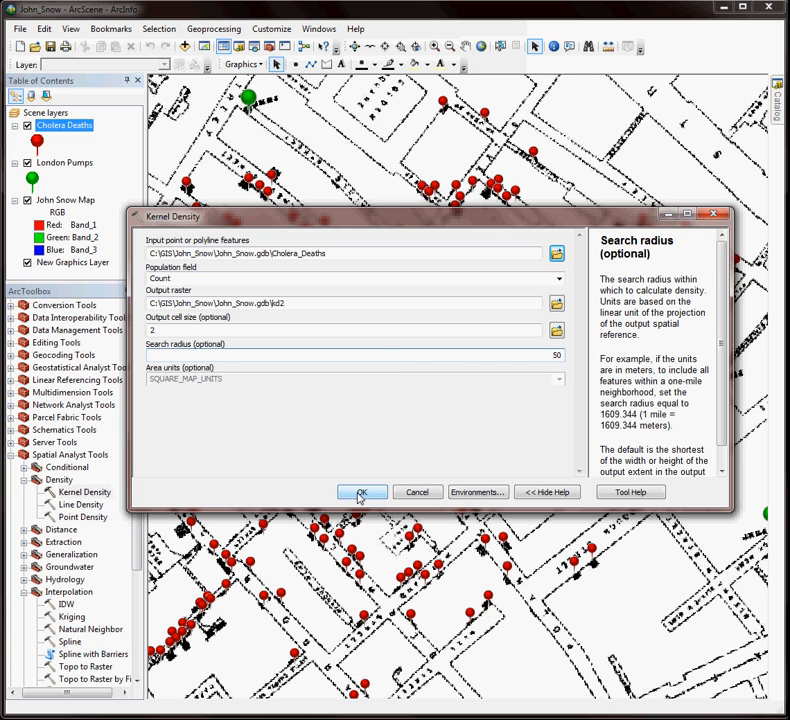
click(362, 492)
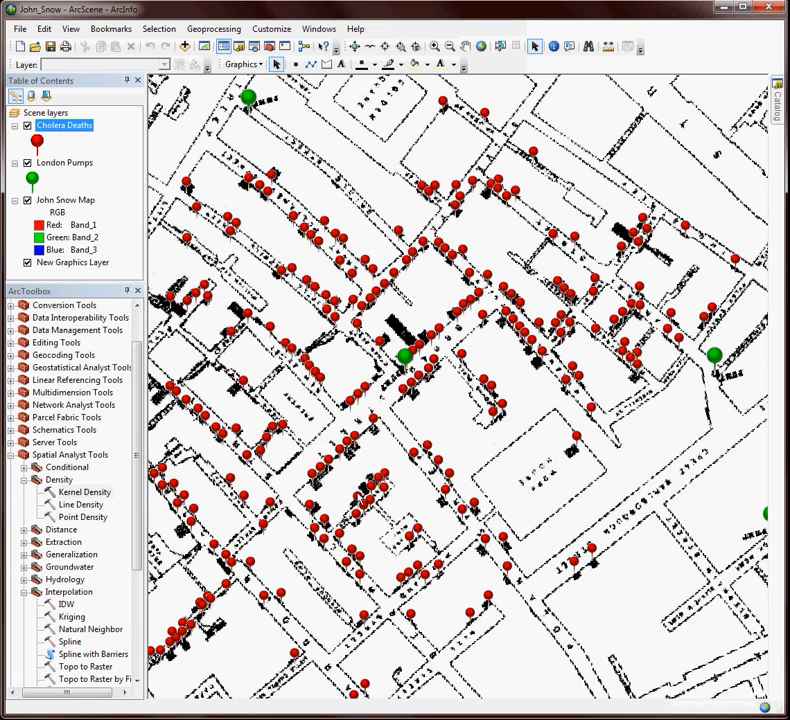
click(84, 492)
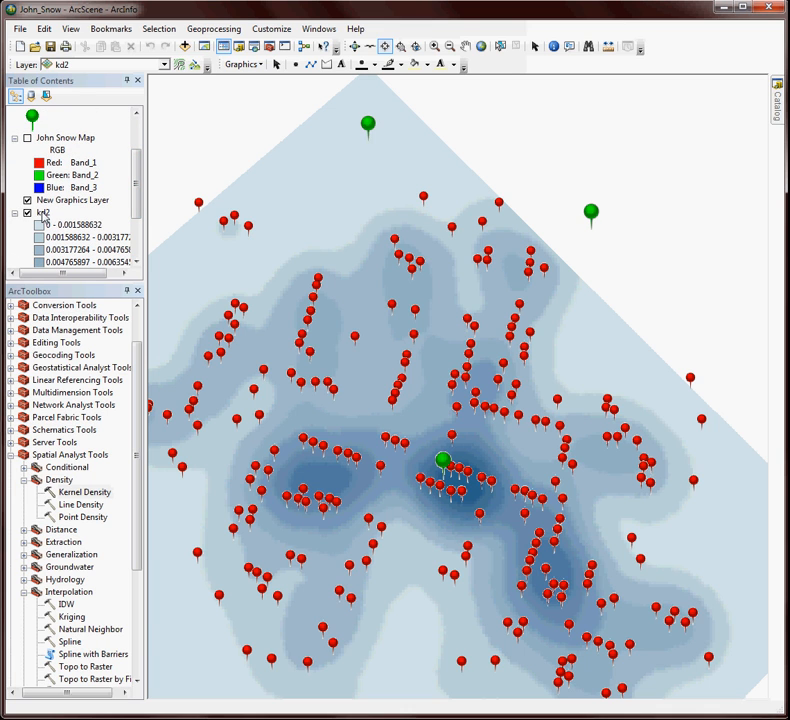
- Float the kd2 layer on its own surface with an elevation factor of 5000
double_click(42, 212)
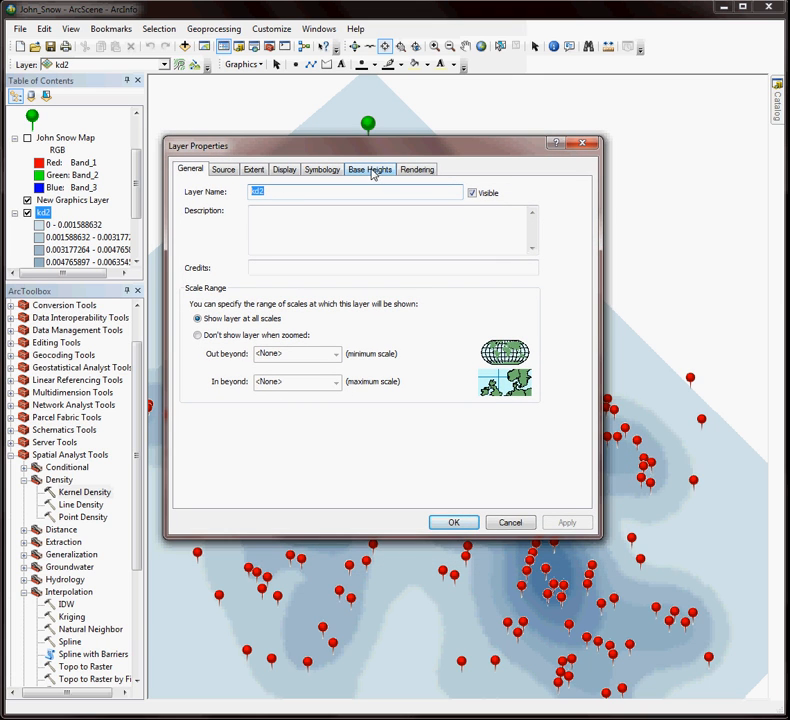
click(368, 168)
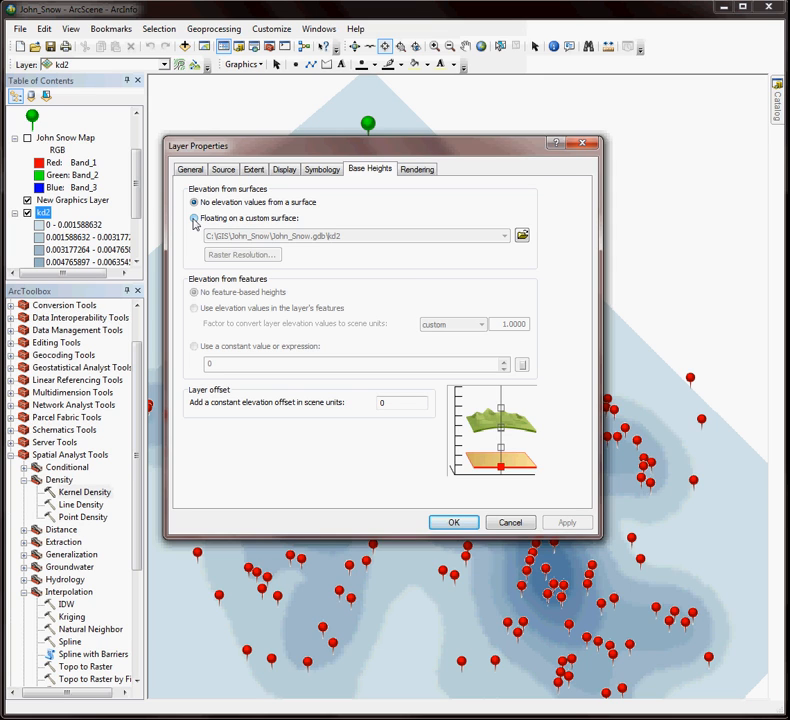
click(194, 218)
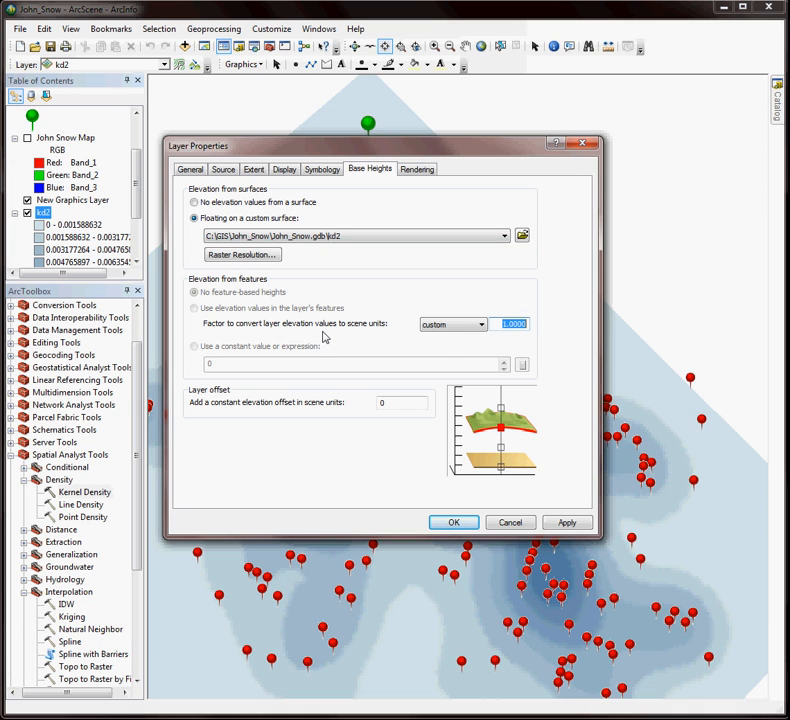
mouse_move(326, 310)
text(5000)
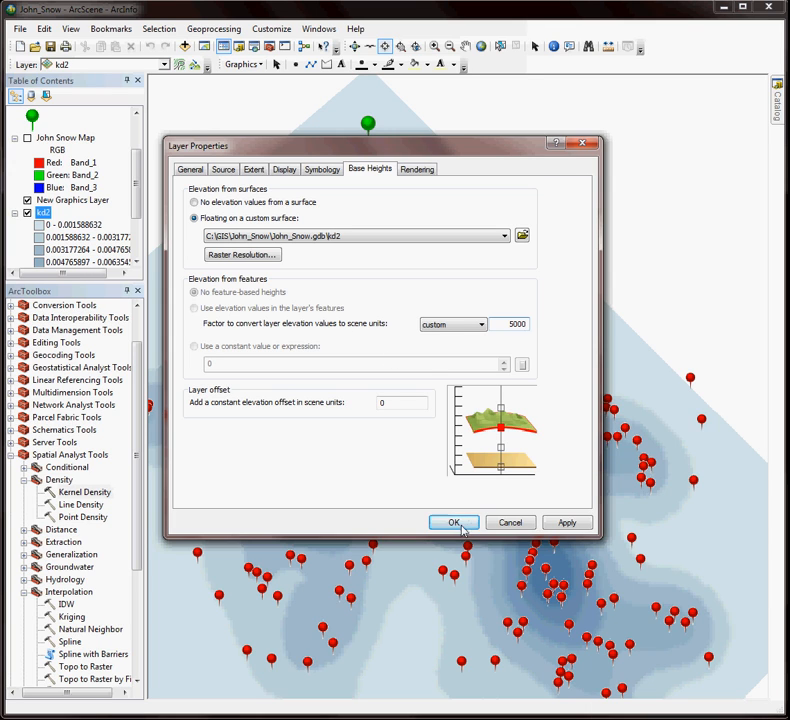
click(452, 522)
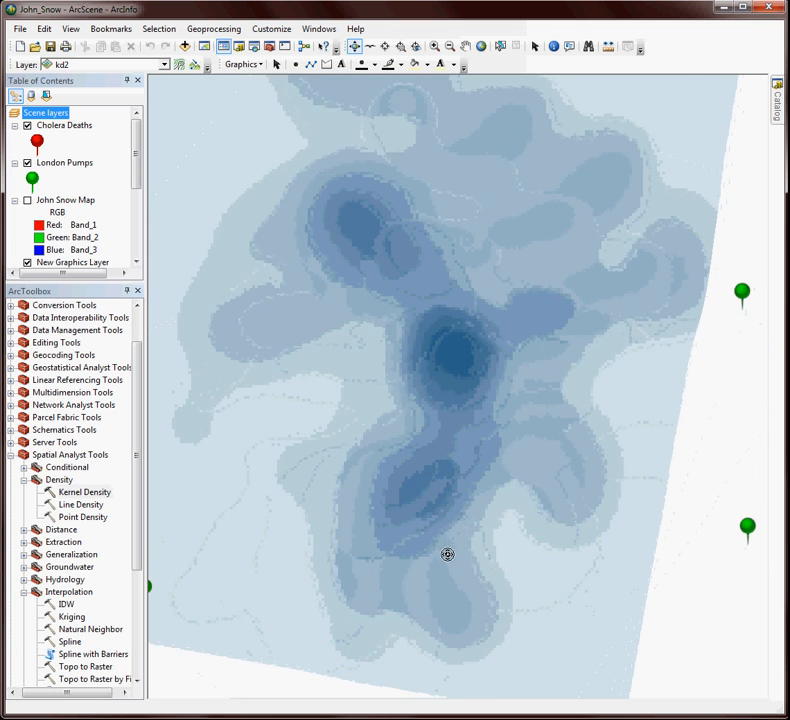
- Float the cholera death points on the kd2 surface with factor 5000
drag(448, 556, 436, 300)
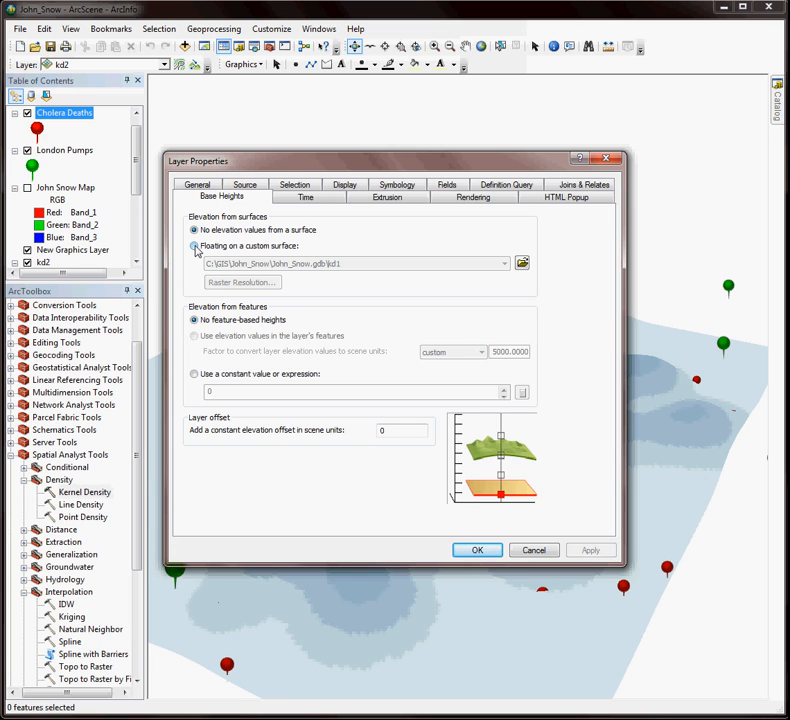
click(196, 246)
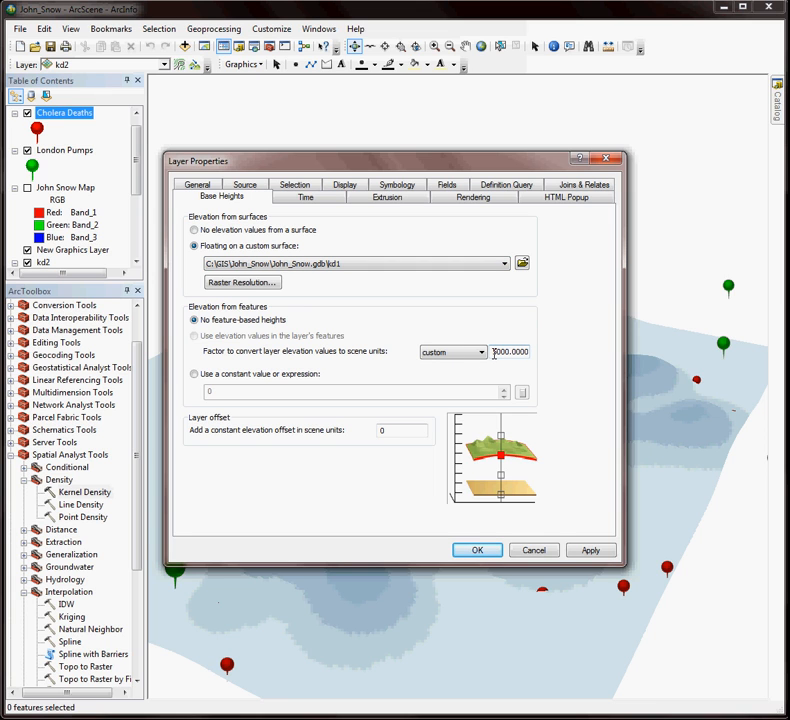
text(5000.0000)
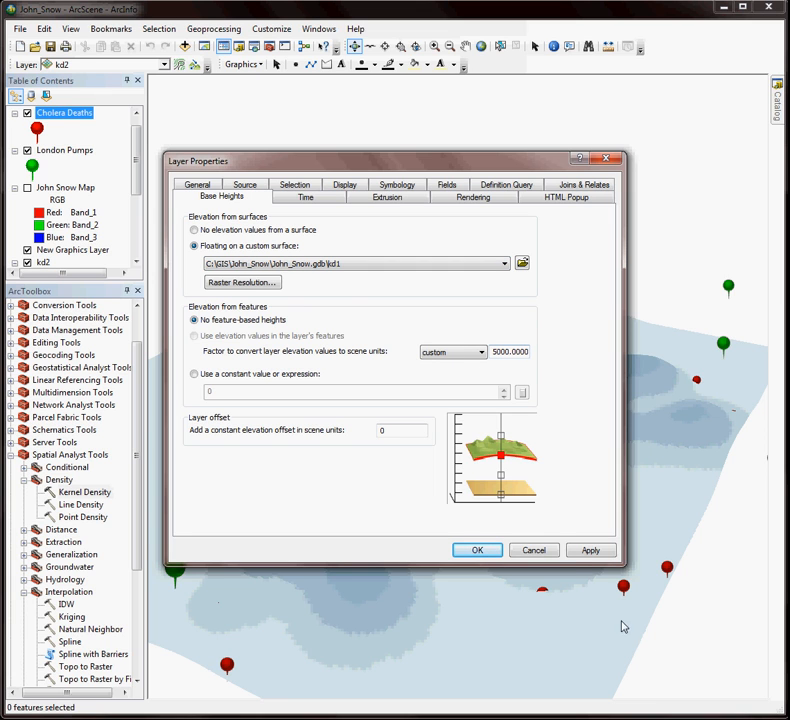
click(476, 550)
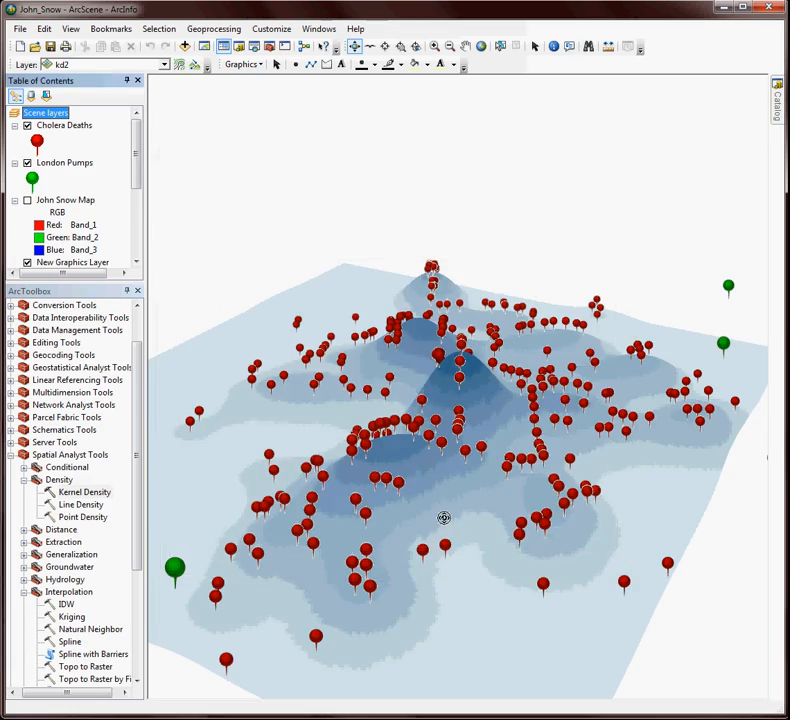
- Float the London pump points on the kd2 surface as well
drag(444, 516, 604, 432)
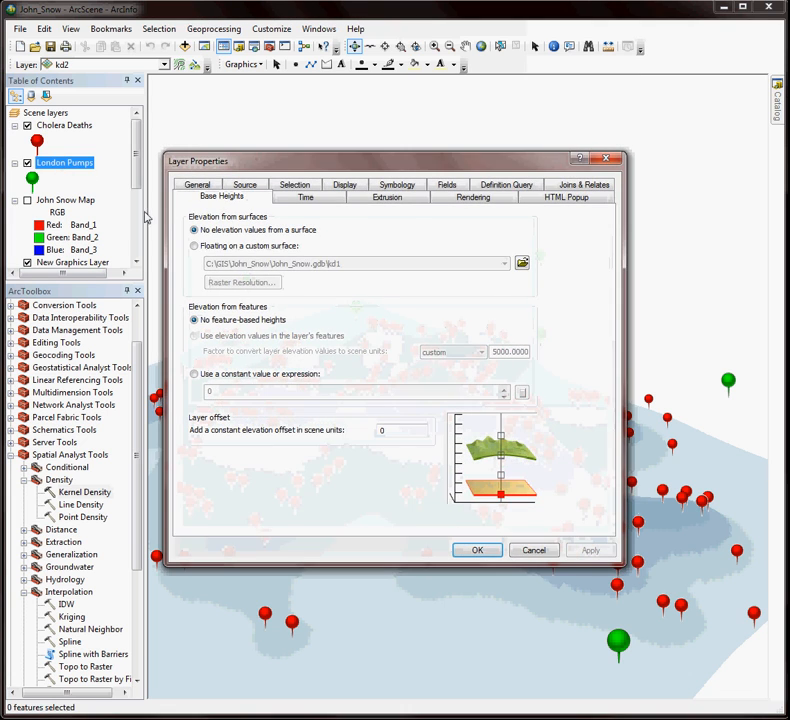
click(194, 246)
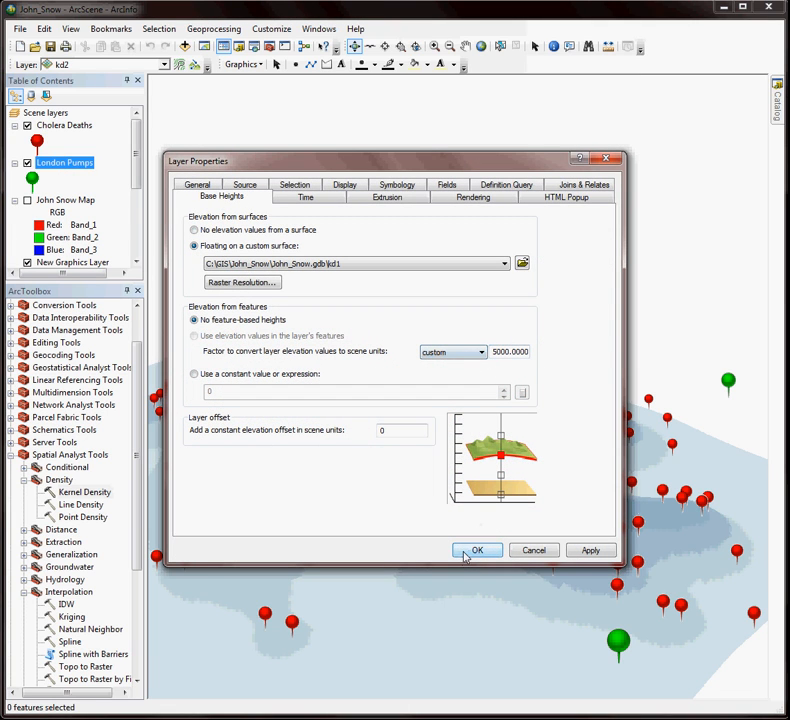
click(476, 550)
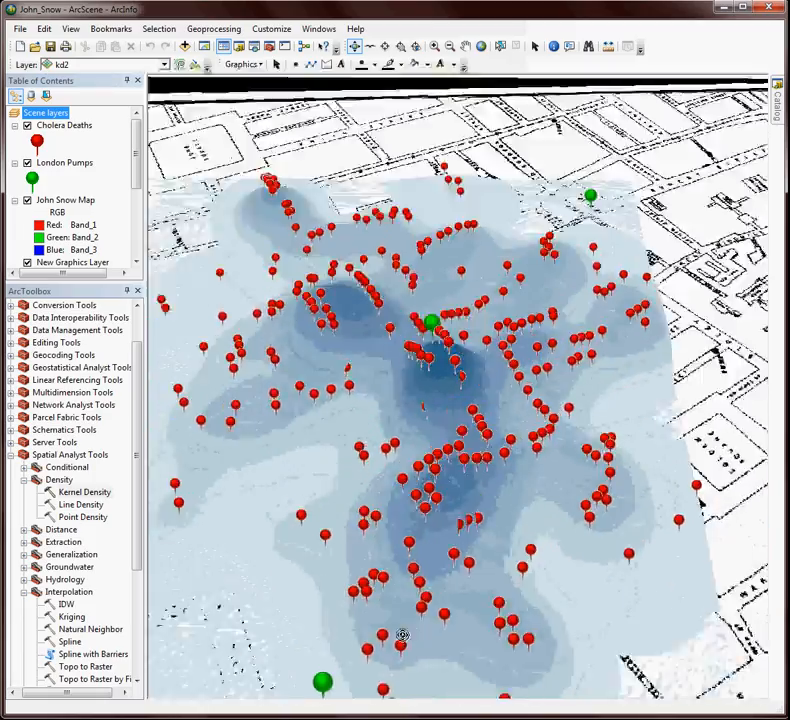
- Set the kd2 surface's Display transparency to 50%
drag(404, 636, 452, 508)
text(25)
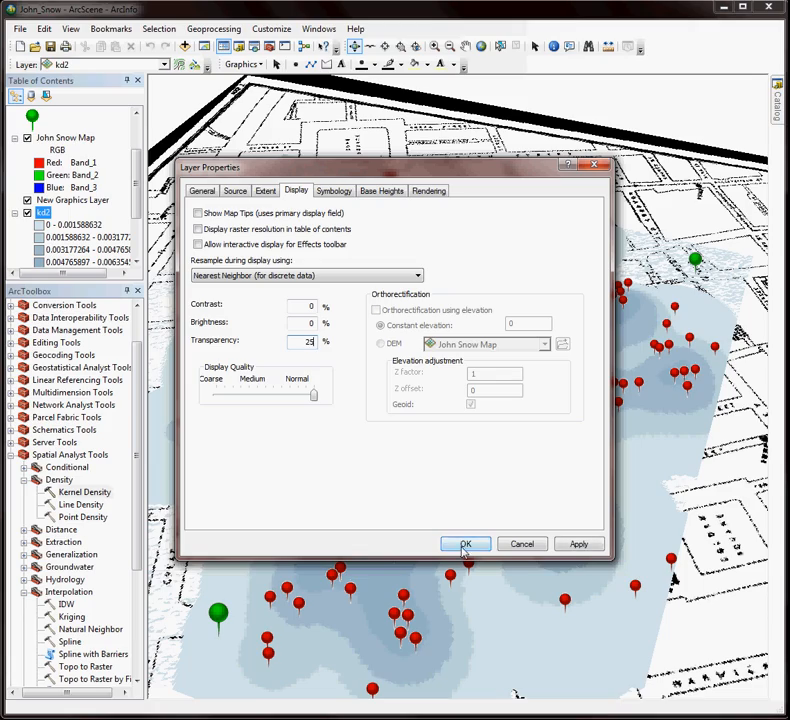
click(464, 544)
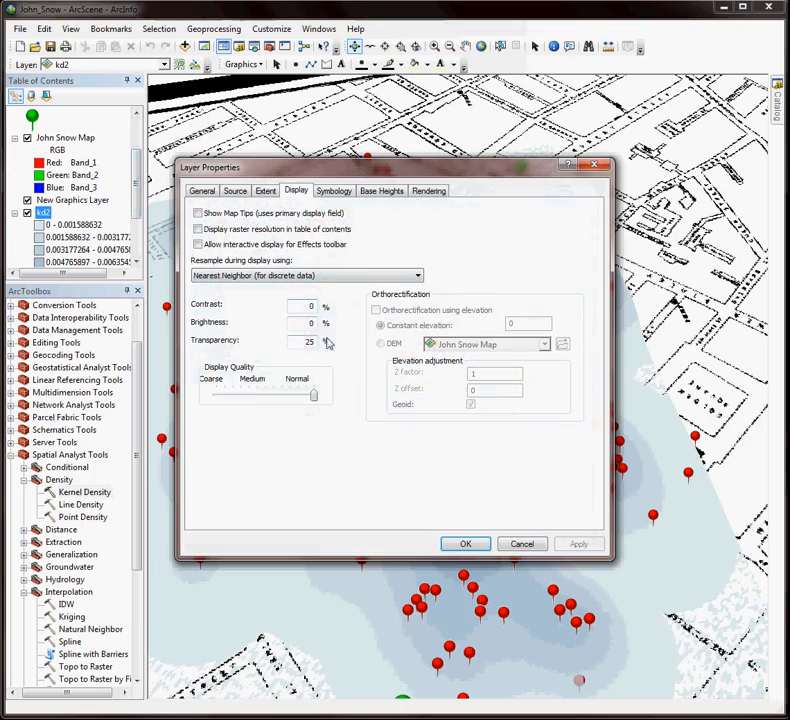
text(50)
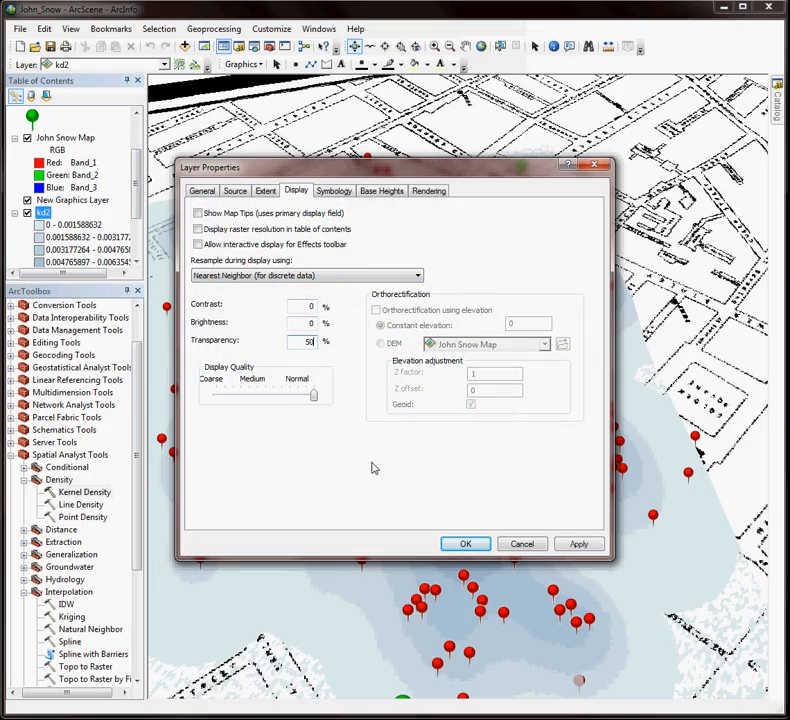
click(464, 544)
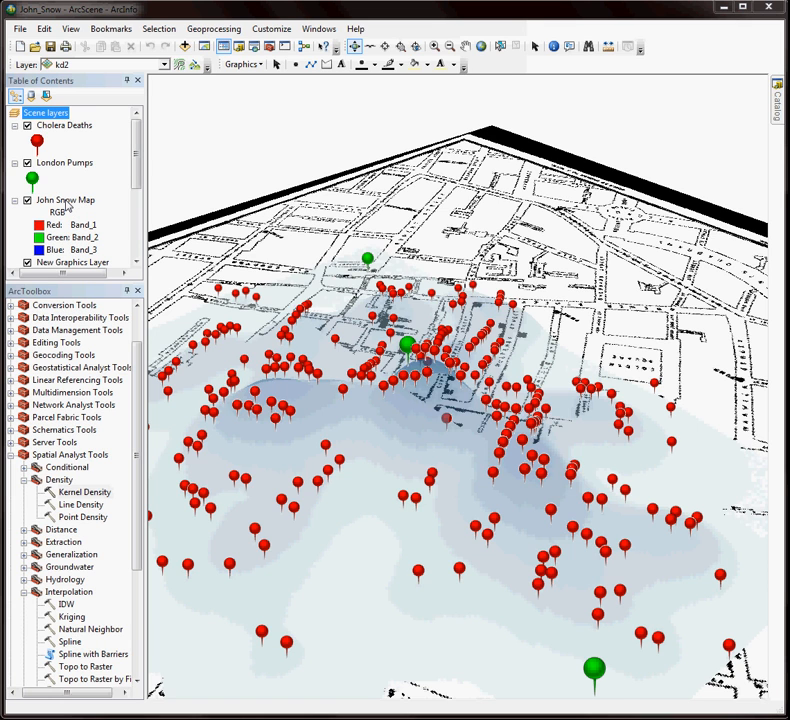
- Float the John Snow Map on the kd2 surface, then start Export Scene
double_click(66, 200)
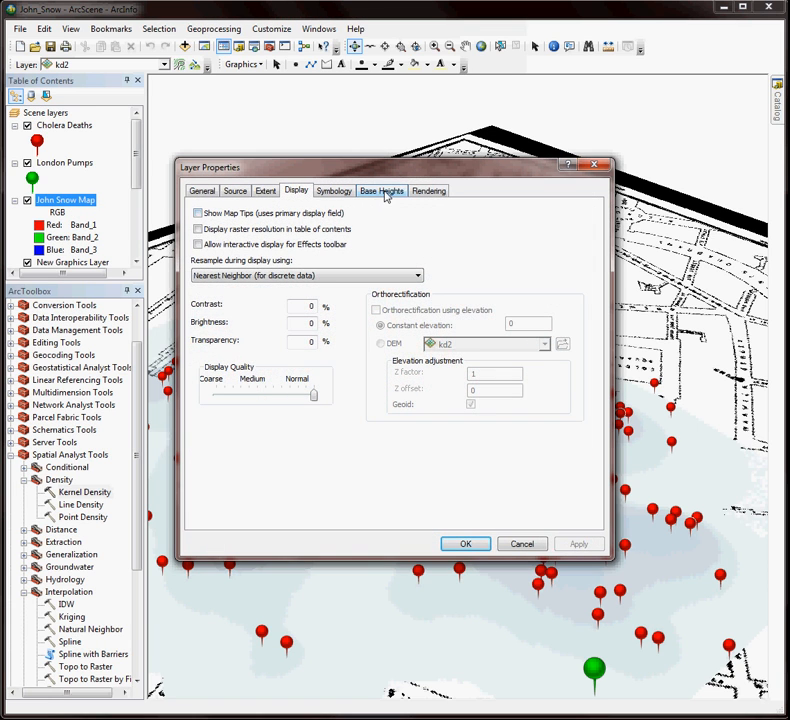
click(380, 192)
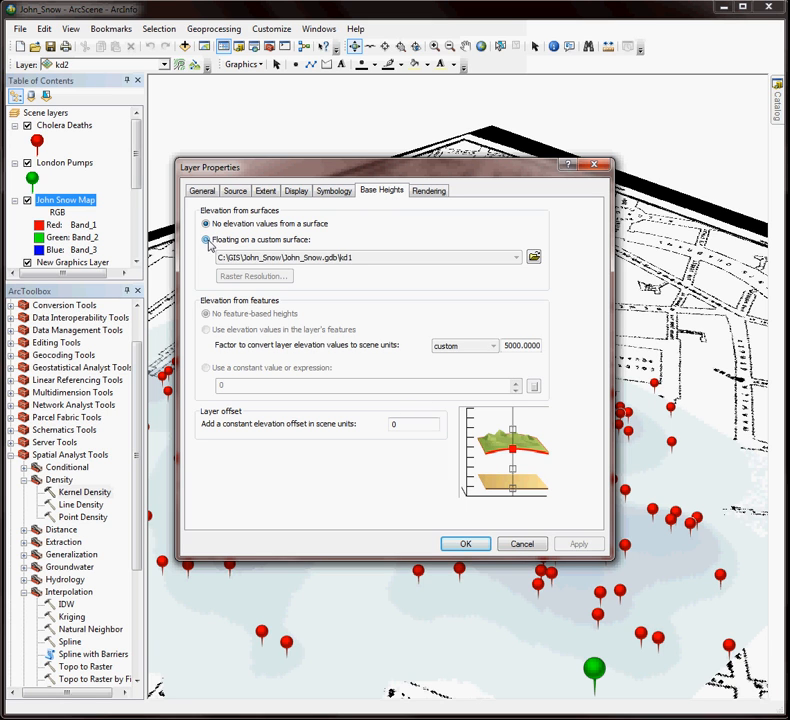
click(206, 240)
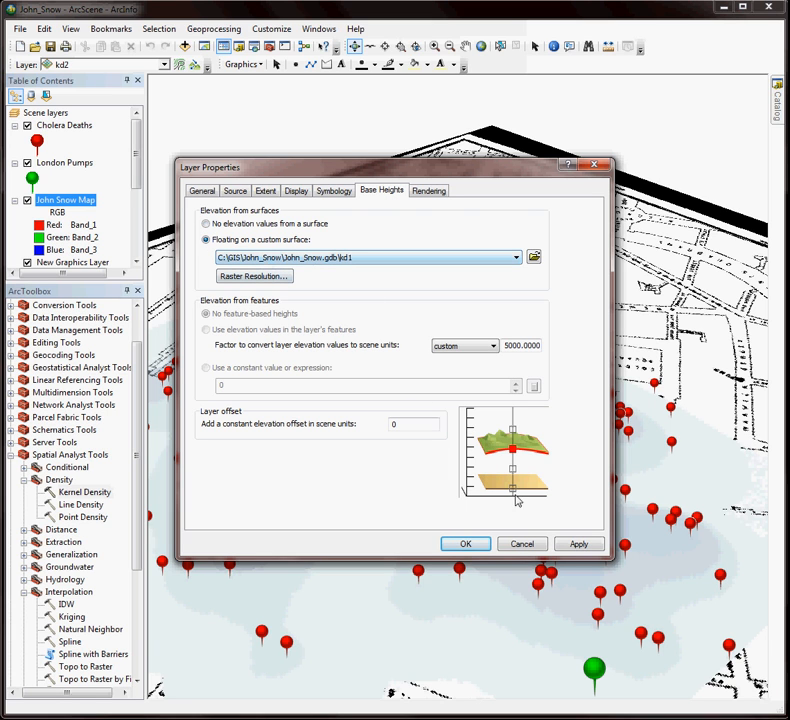
click(464, 544)
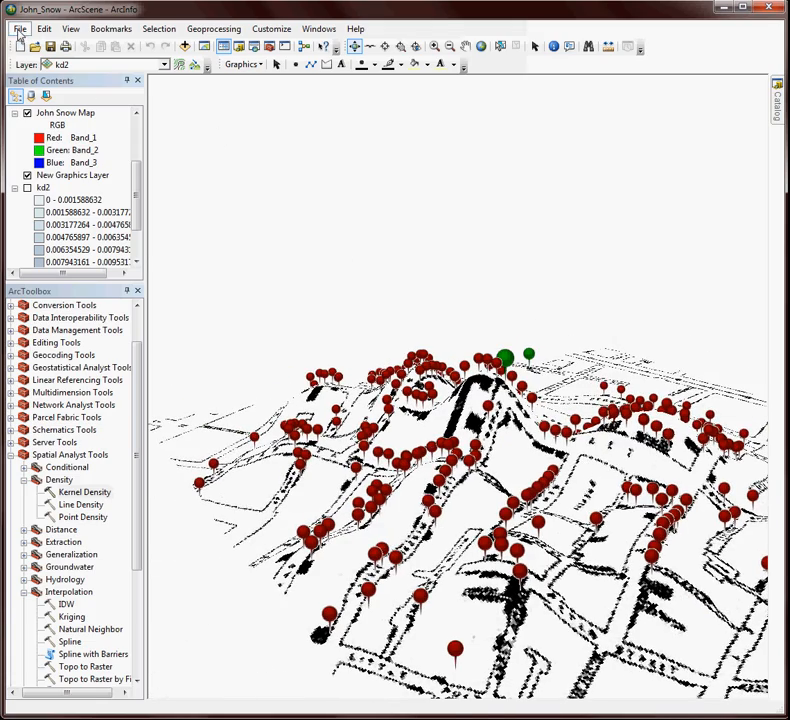
click(18, 28)
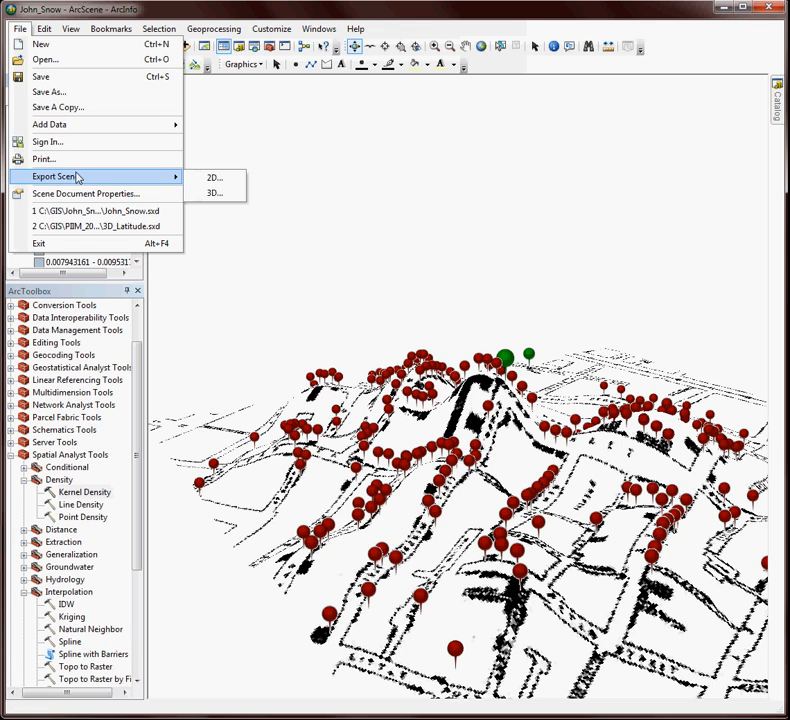
mouse_move(392, 288)
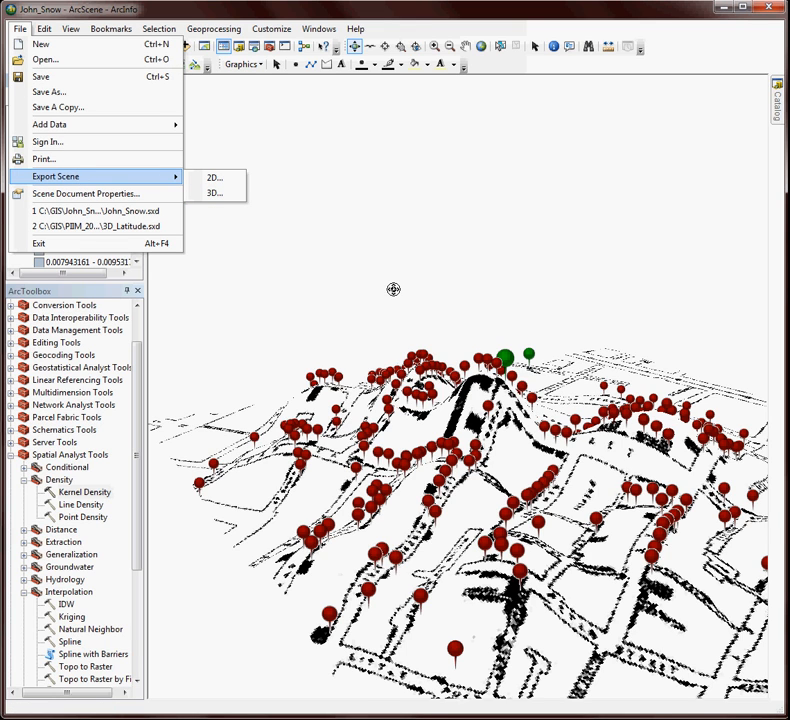